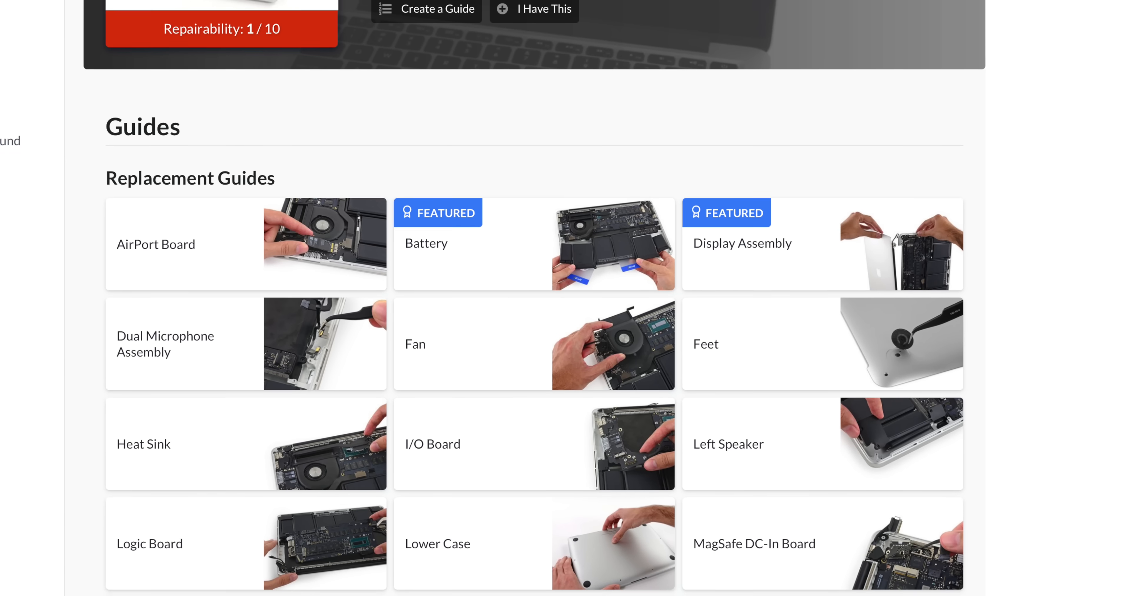
scroll(down, 3)
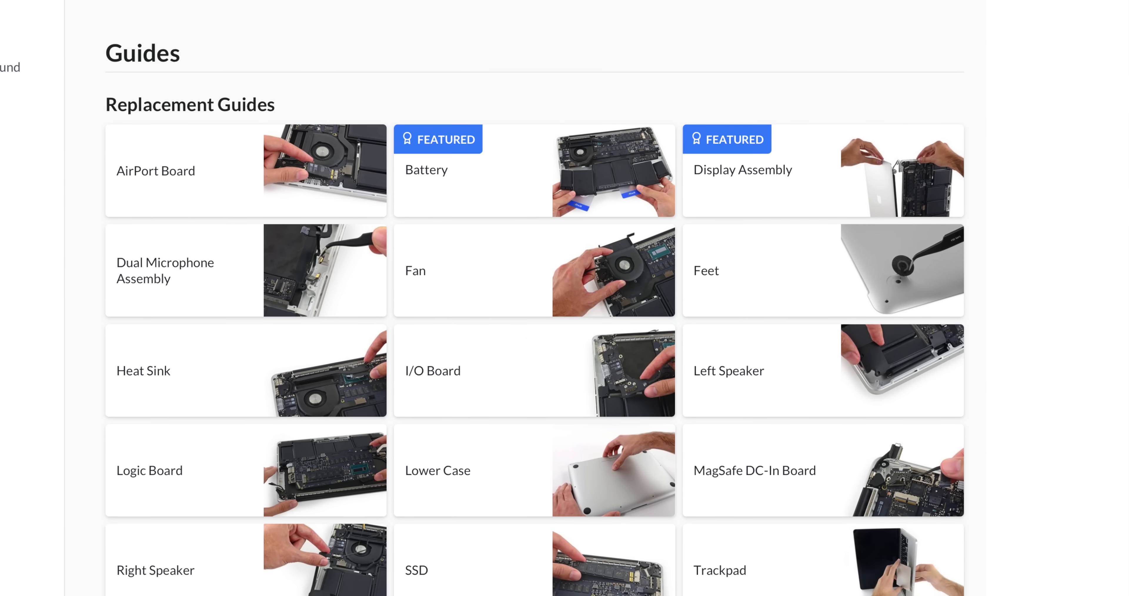